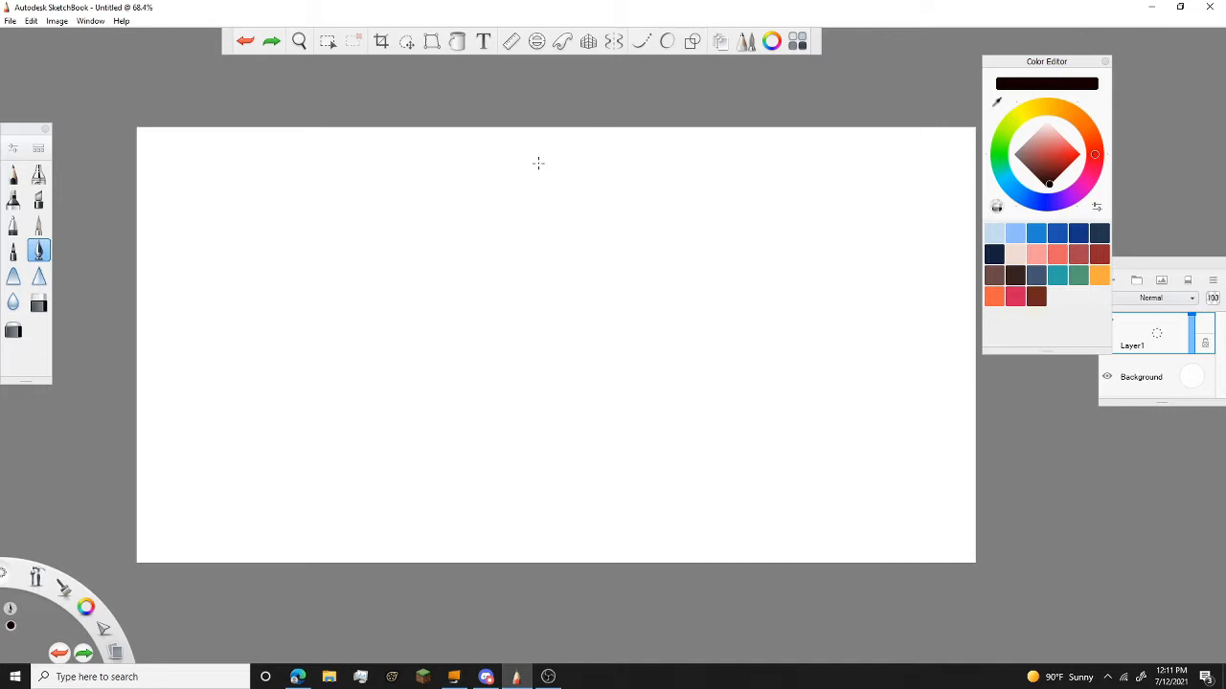
mouse_move(542, 165)
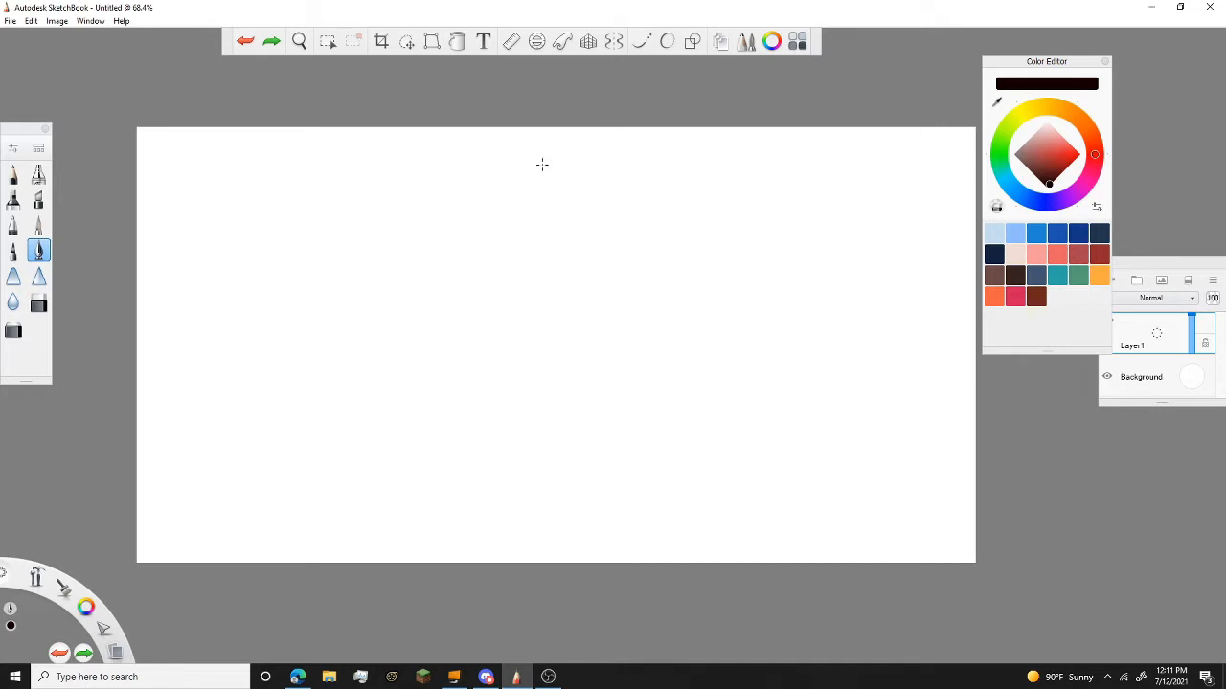
Step: Draw the head circle and add crossing guide lines over it
left_click_drag(540, 163, 528, 232)
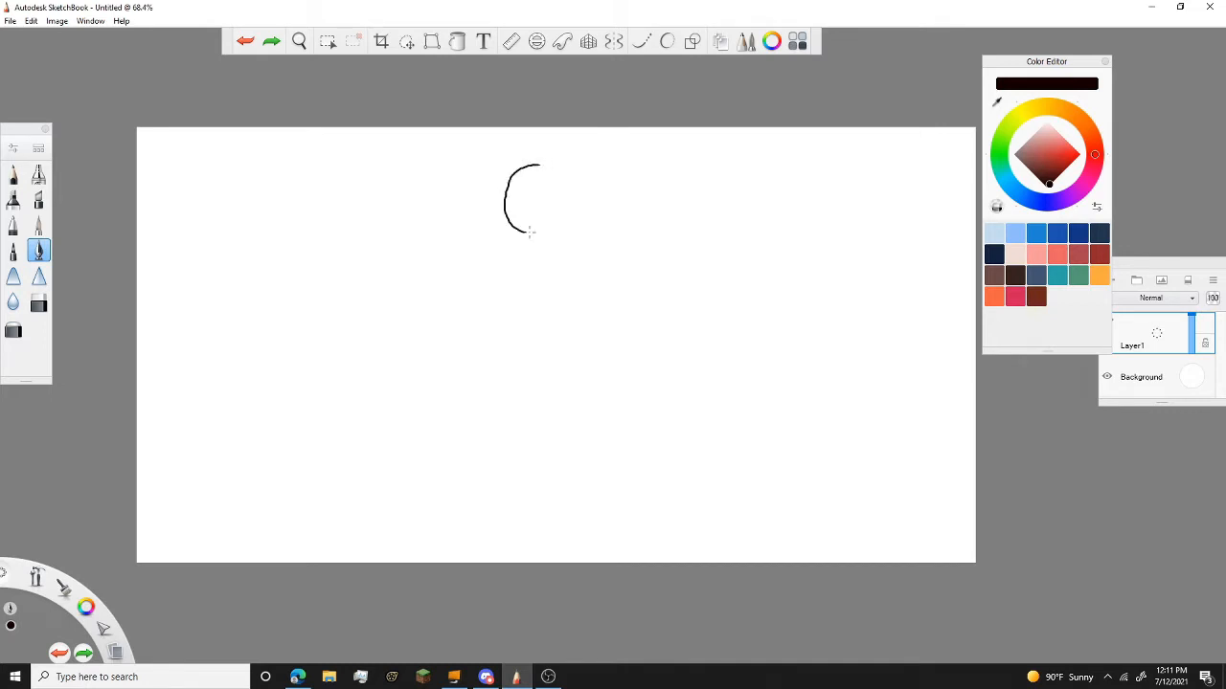
left_click_drag(502, 230, 536, 176)
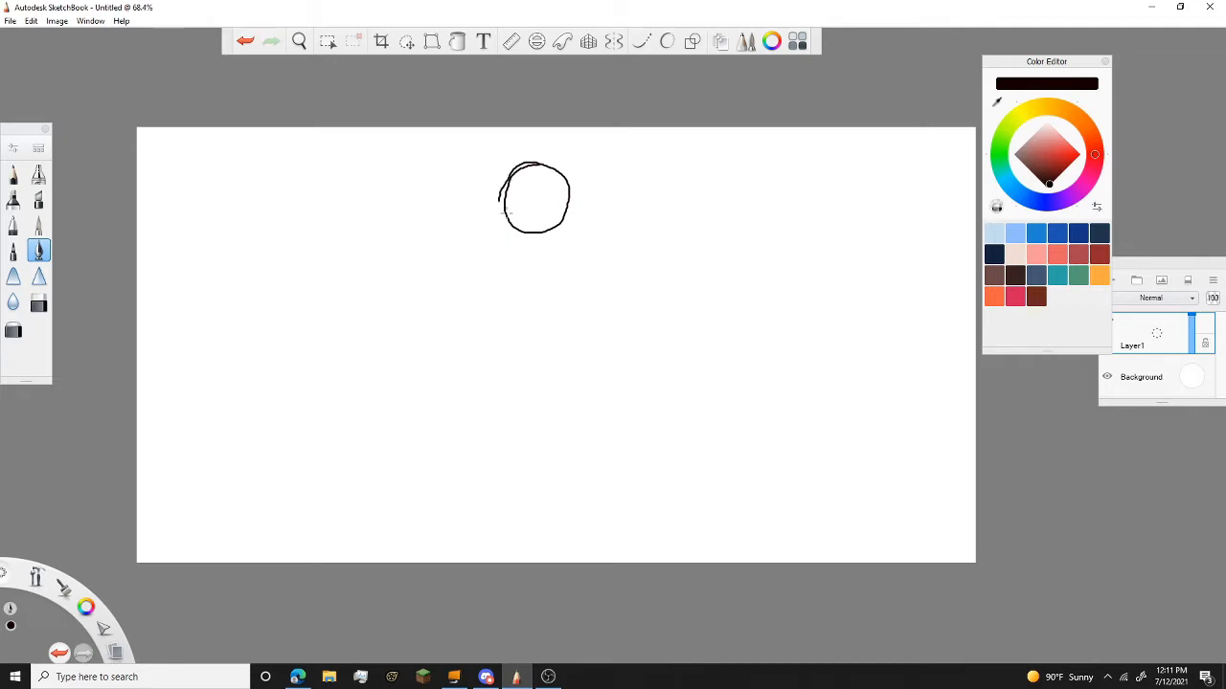
left_click_drag(533, 165, 551, 226)
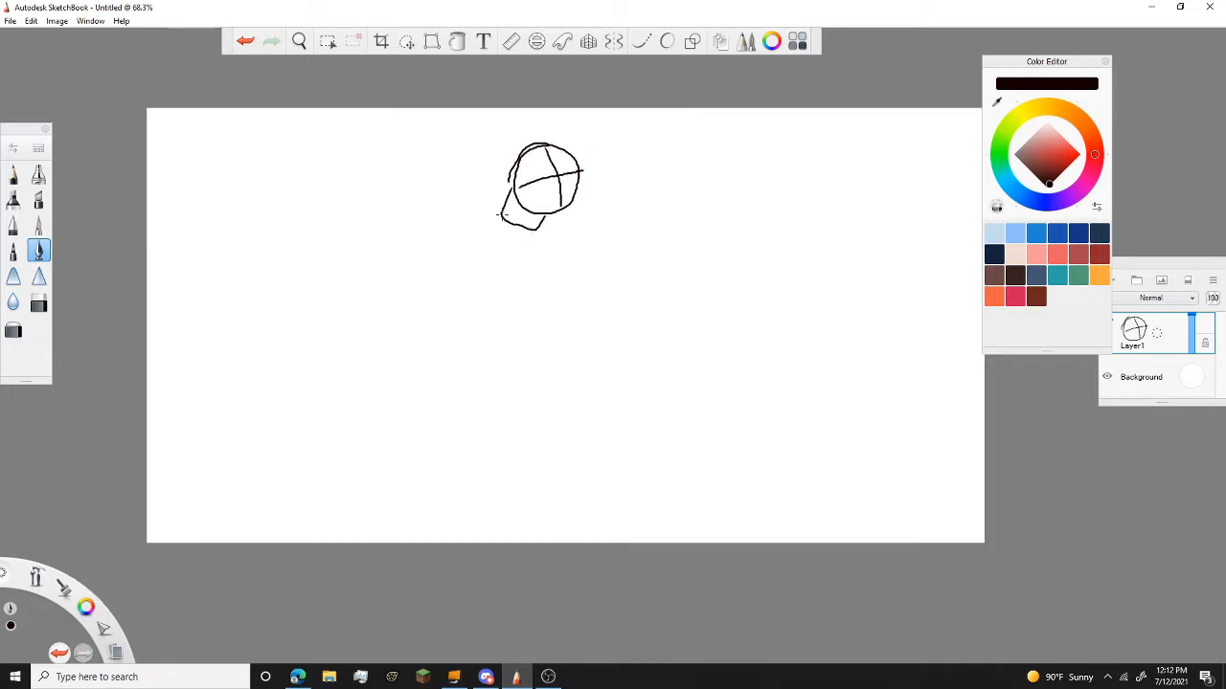
Step: Draw the long back curve below the head and continue the body outline
left_click_drag(502, 213, 417, 397)
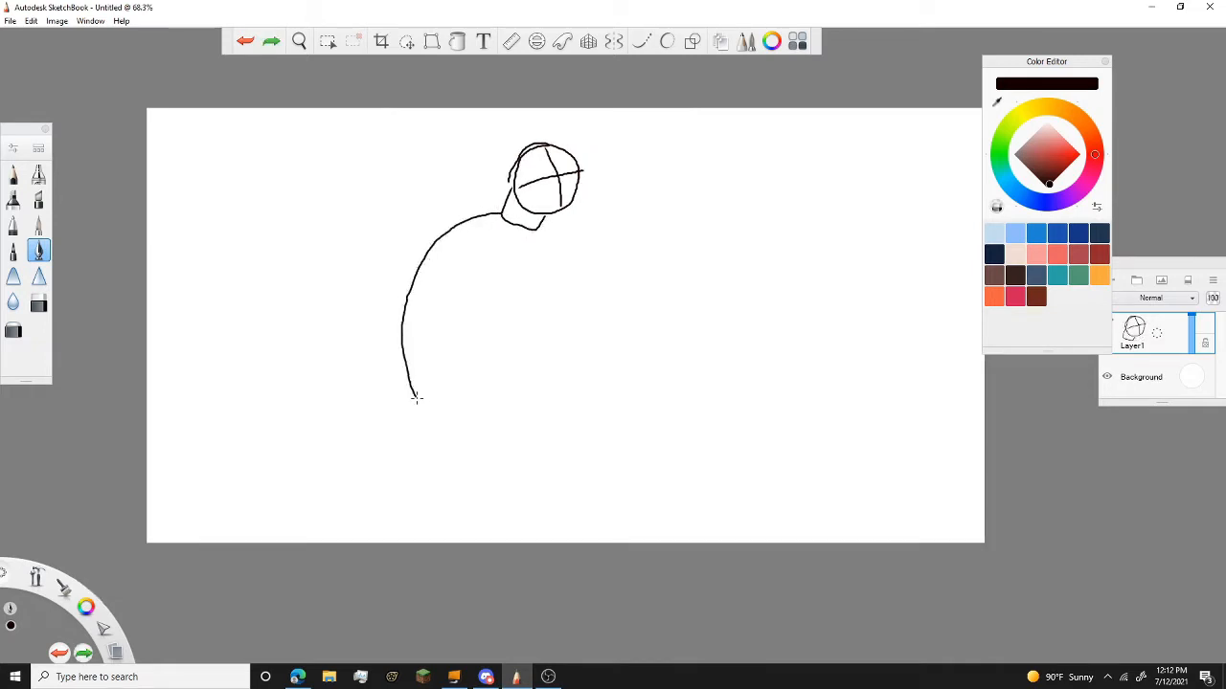
left_click_drag(417, 397, 546, 229)
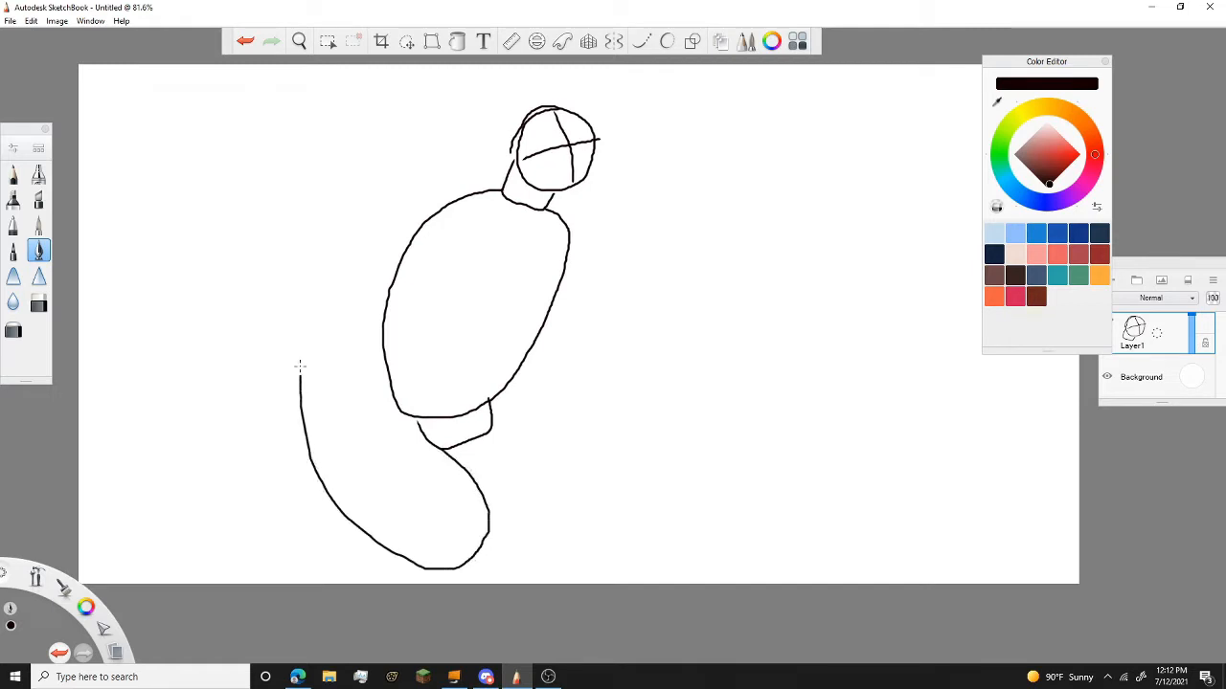
Step: Draw the tail's outer and inner edges and sketch the upper front leg
left_click_drag(299, 374, 289, 264)
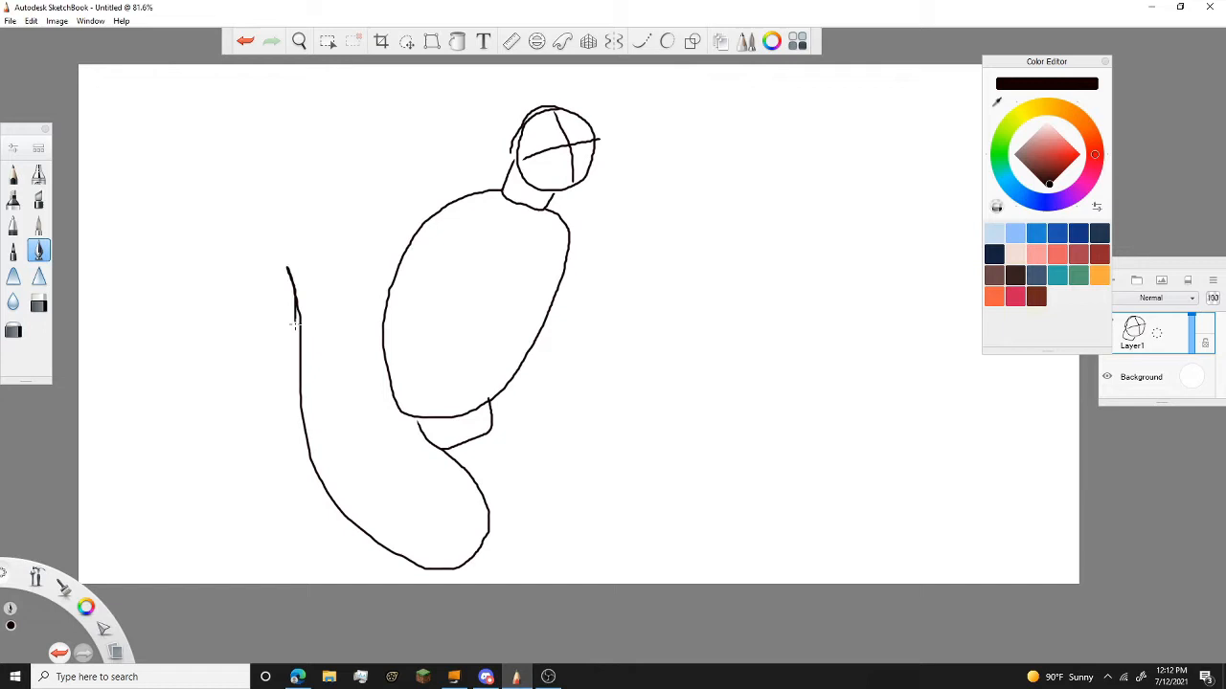
left_click_drag(295, 326, 322, 578)
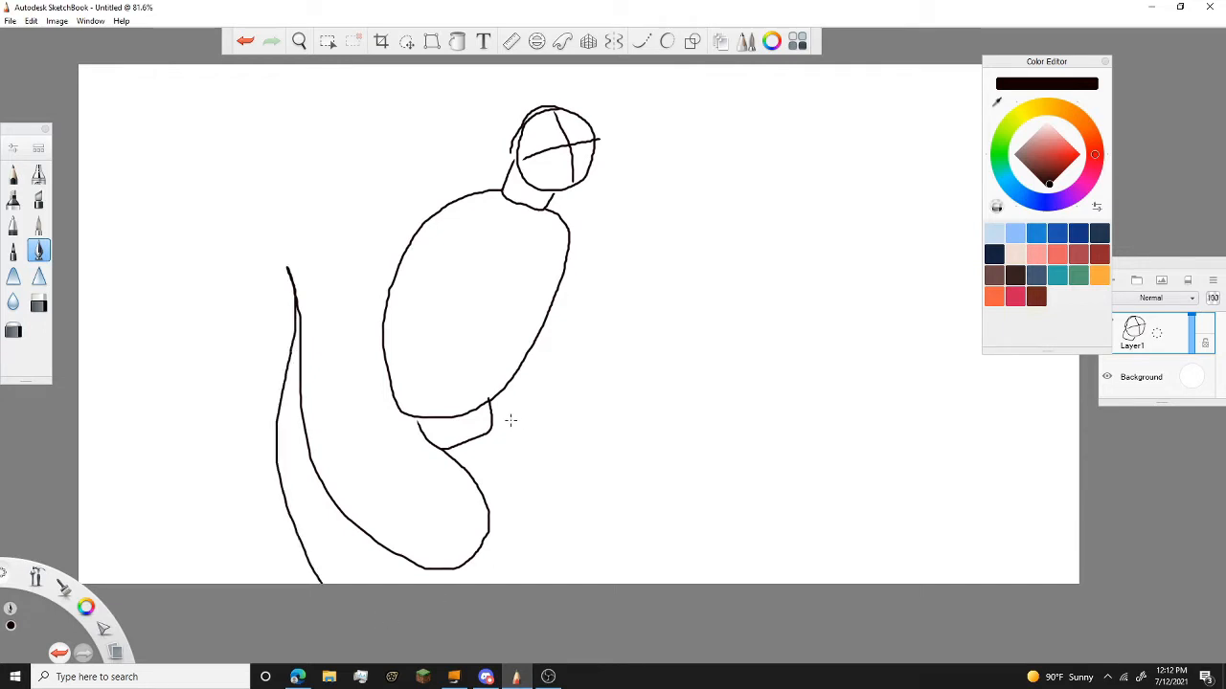
left_click_drag(494, 422, 559, 579)
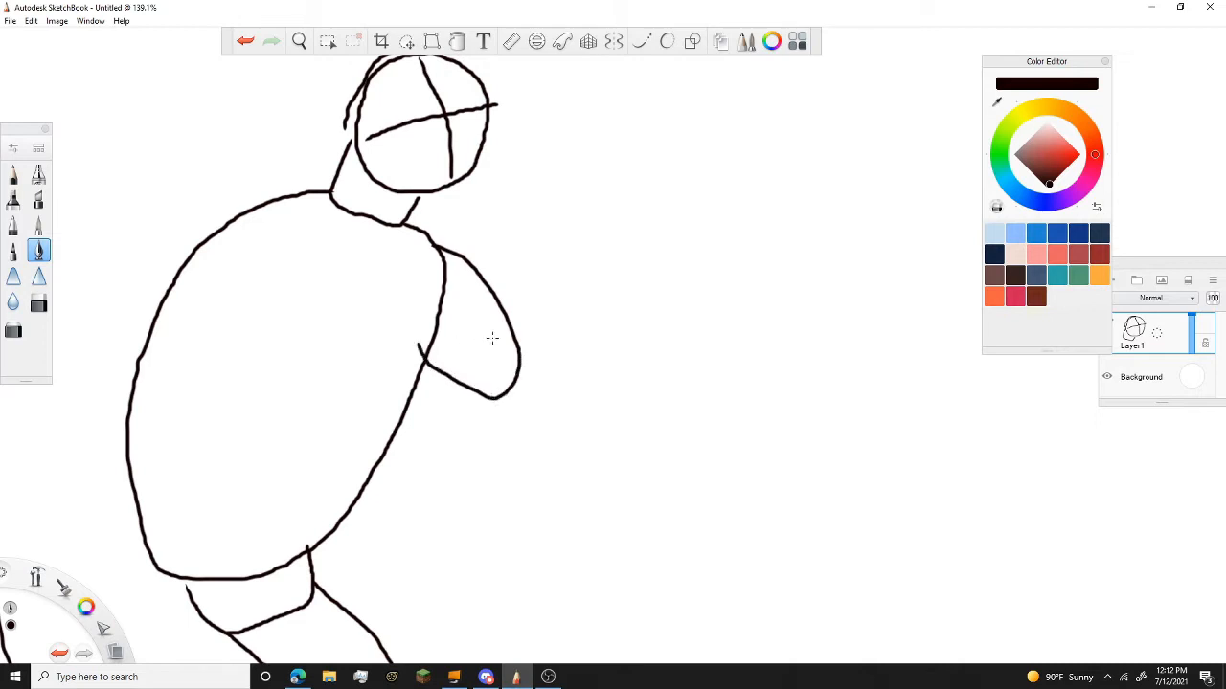
Step: Finish the front leg with its foot and draw the hind leg's thigh and lower part
left_click_drag(517, 341, 609, 316)
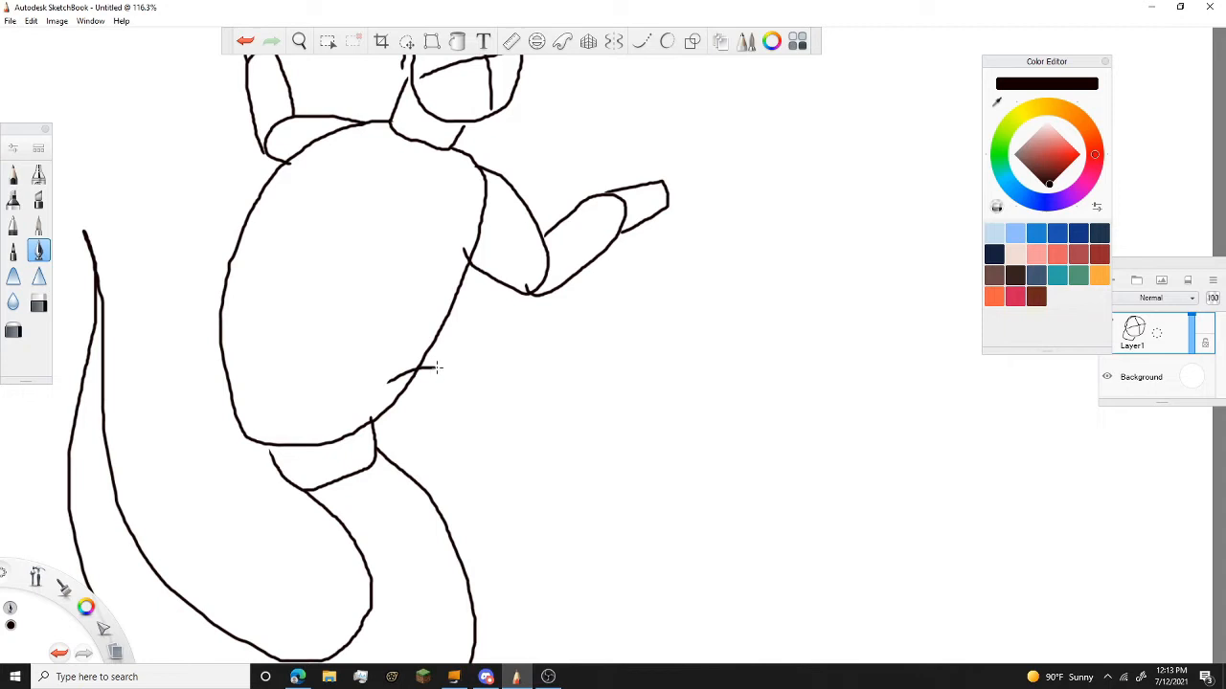
left_click_drag(393, 368, 456, 431)
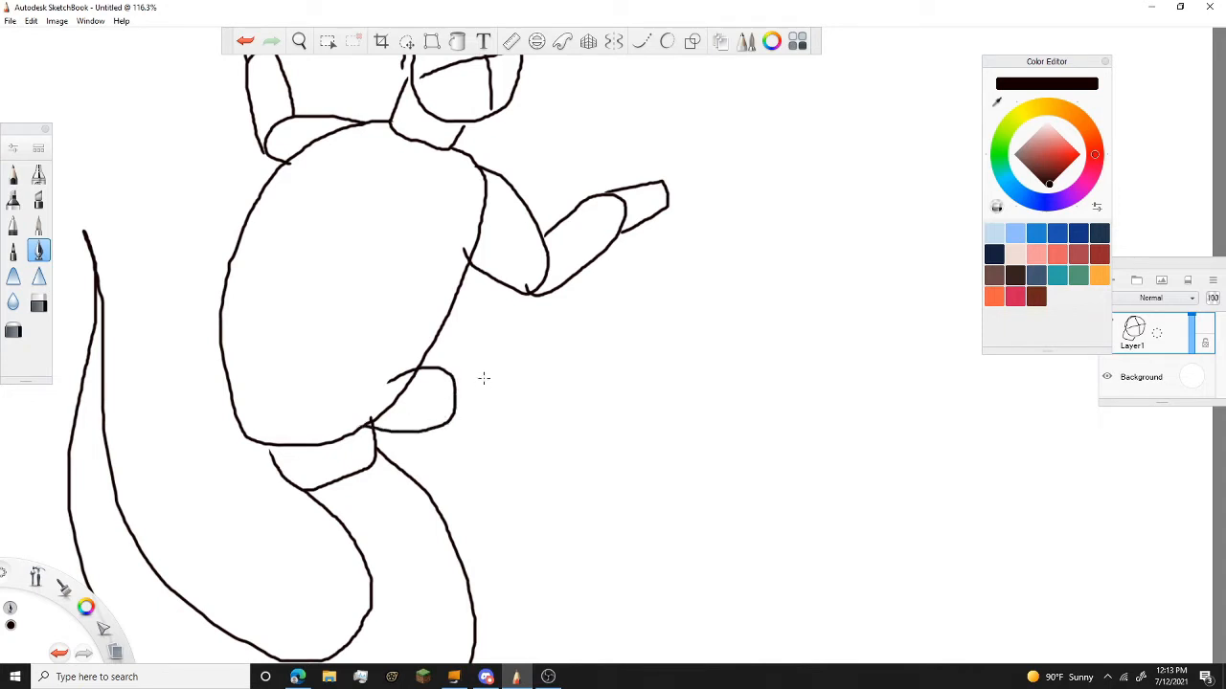
left_click_drag(450, 383, 469, 469)
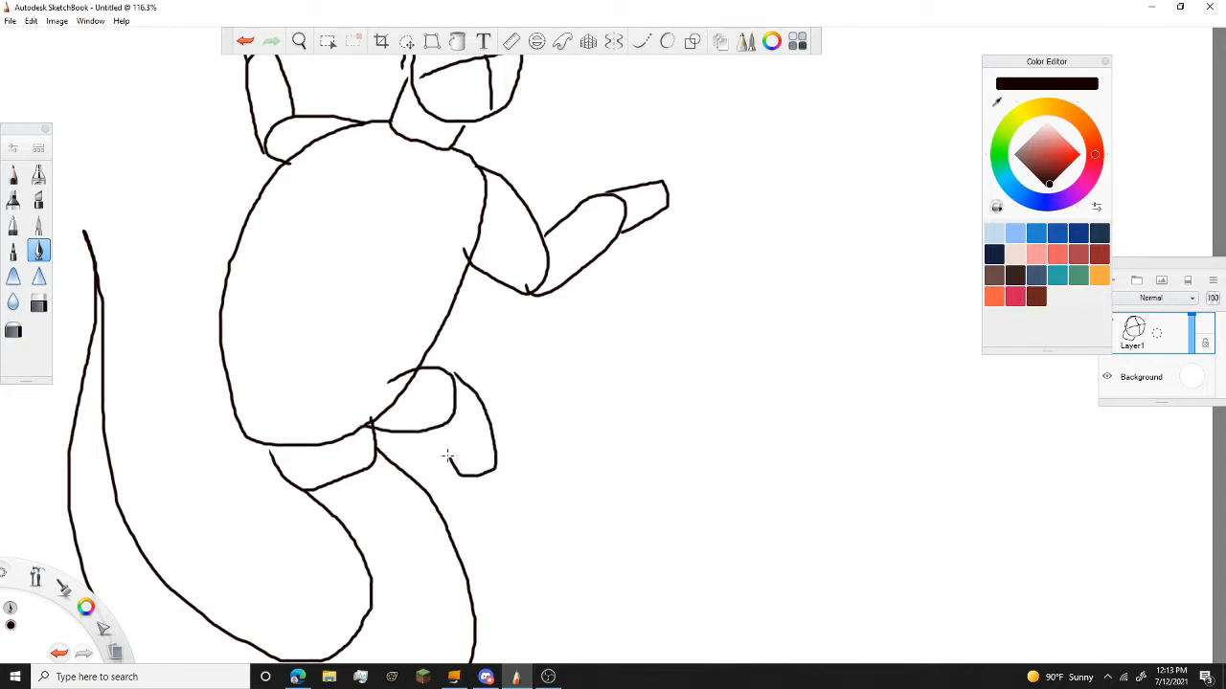
Step: Add the second hind leg and finish the left hind foot
left_click_drag(456, 465, 508, 489)
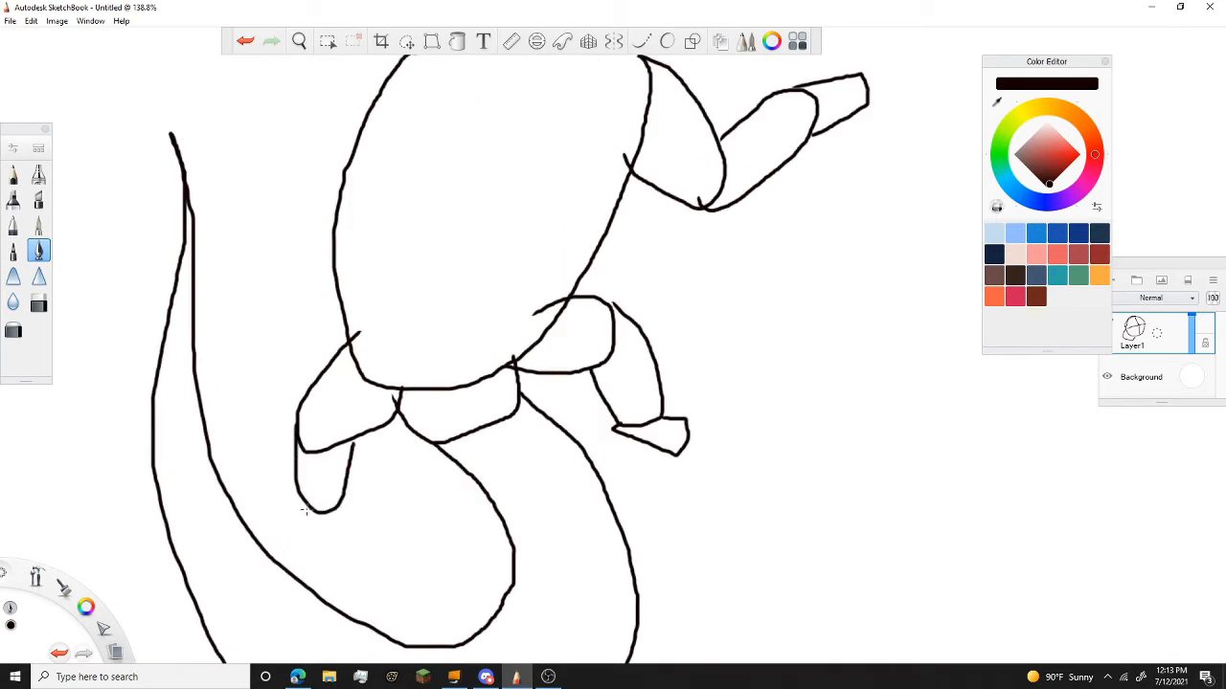
left_click_drag(316, 497, 306, 571)
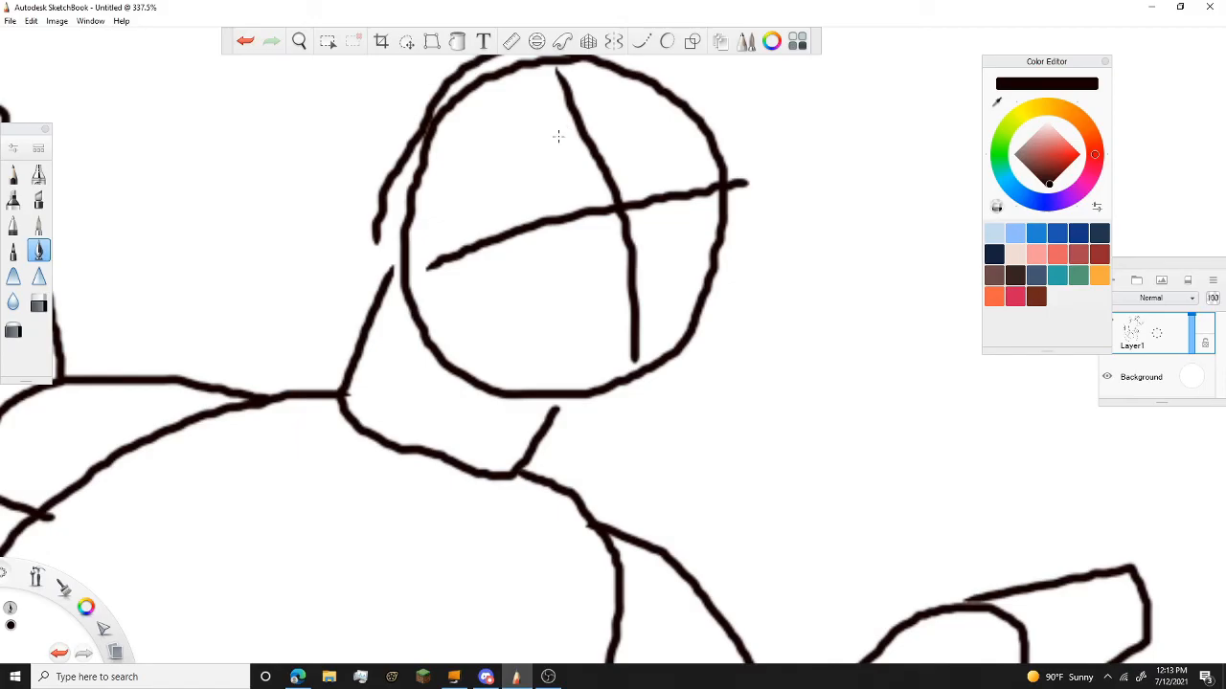
Step: Draw claw-like toes on the front foot
left_click_drag(527, 138, 551, 182)
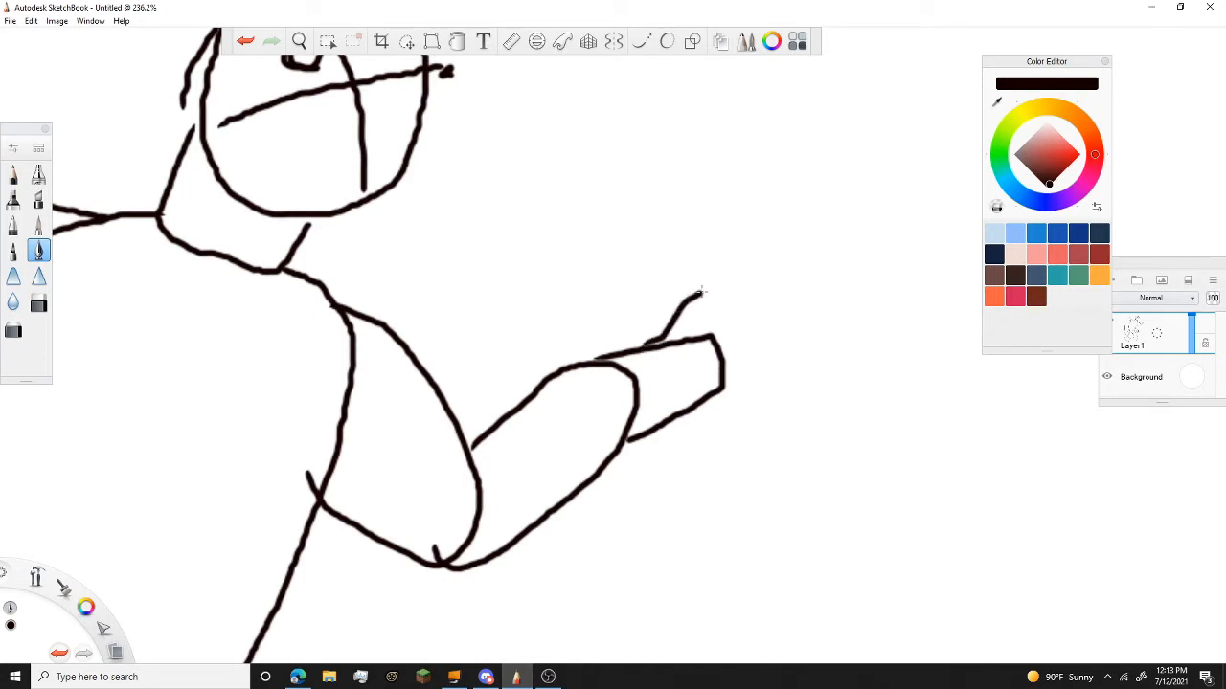
left_click_drag(680, 291, 814, 297)
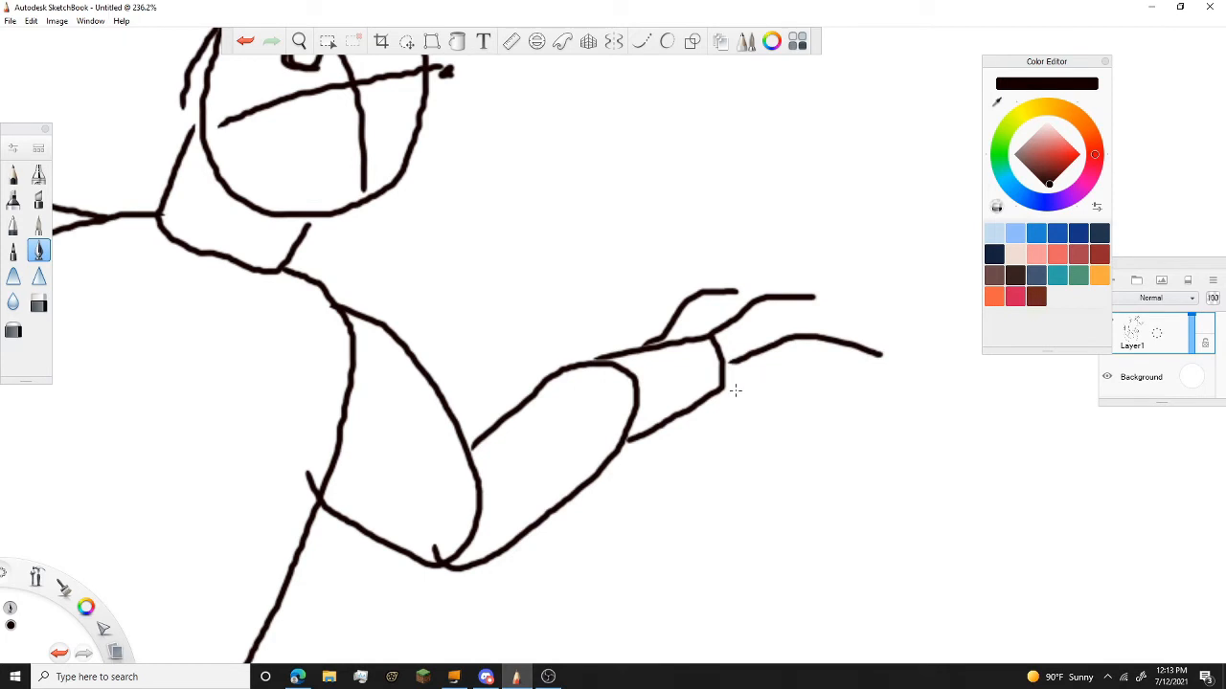
left_click_drag(728, 391, 804, 400)
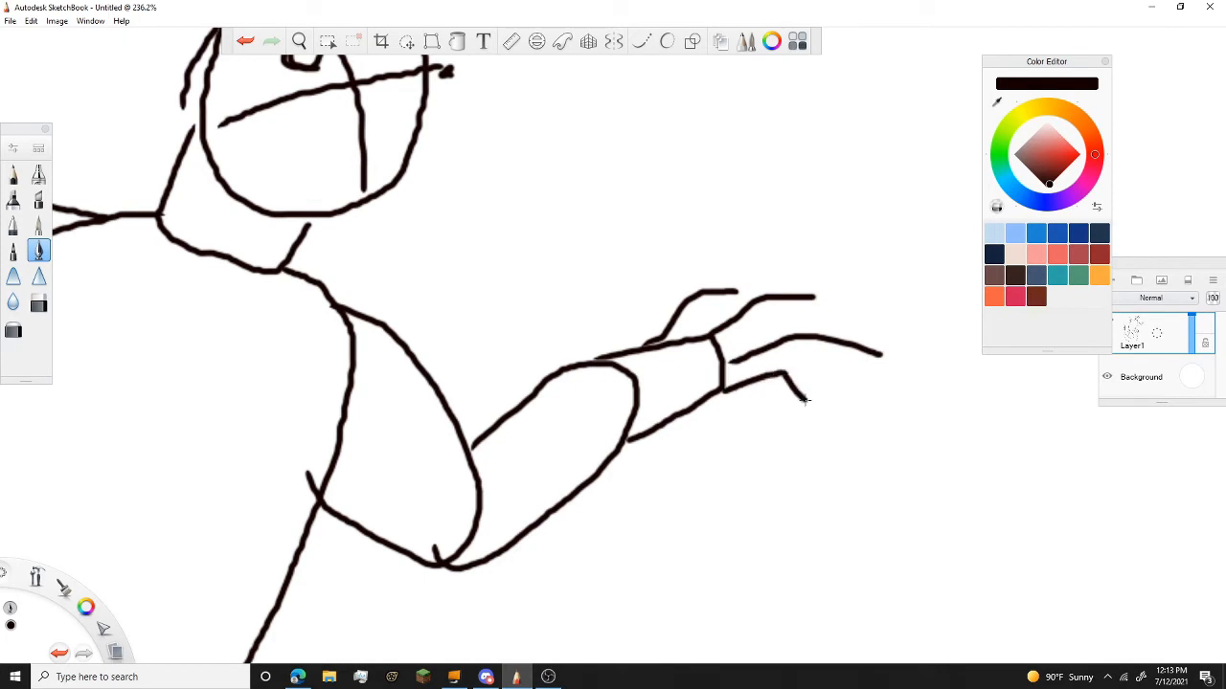
mouse_move(718, 402)
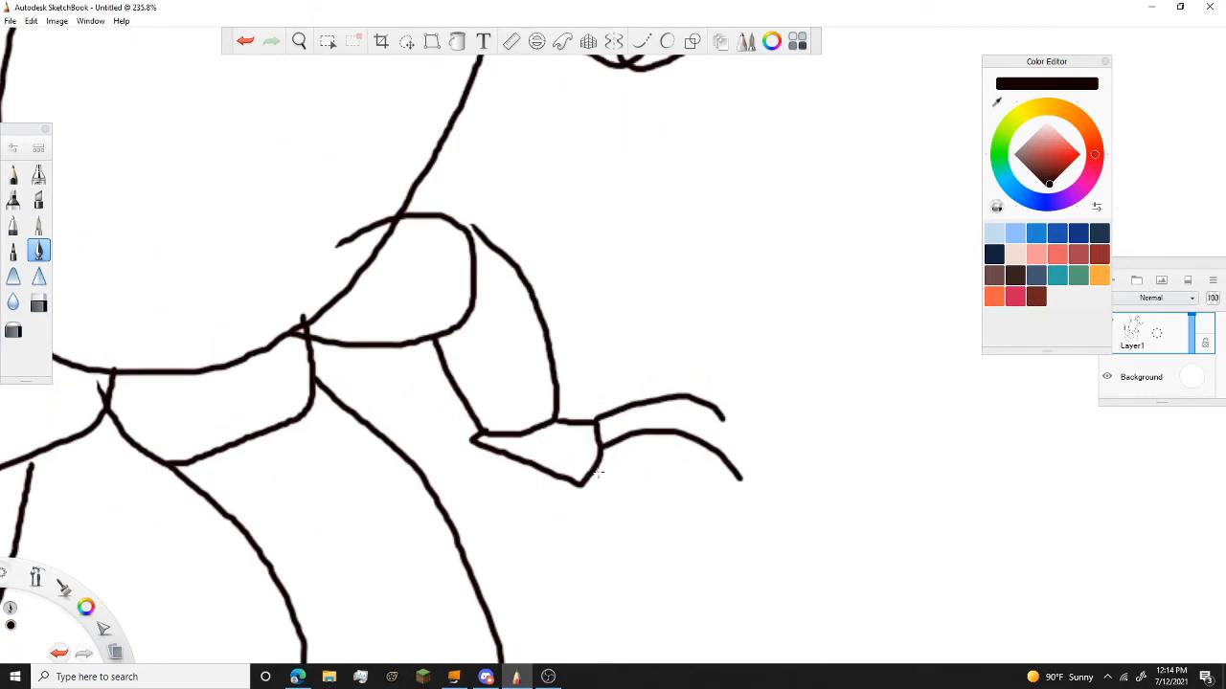
Step: Add toes to the hind foot and the raised foot
left_click_drag(578, 475, 724, 507)
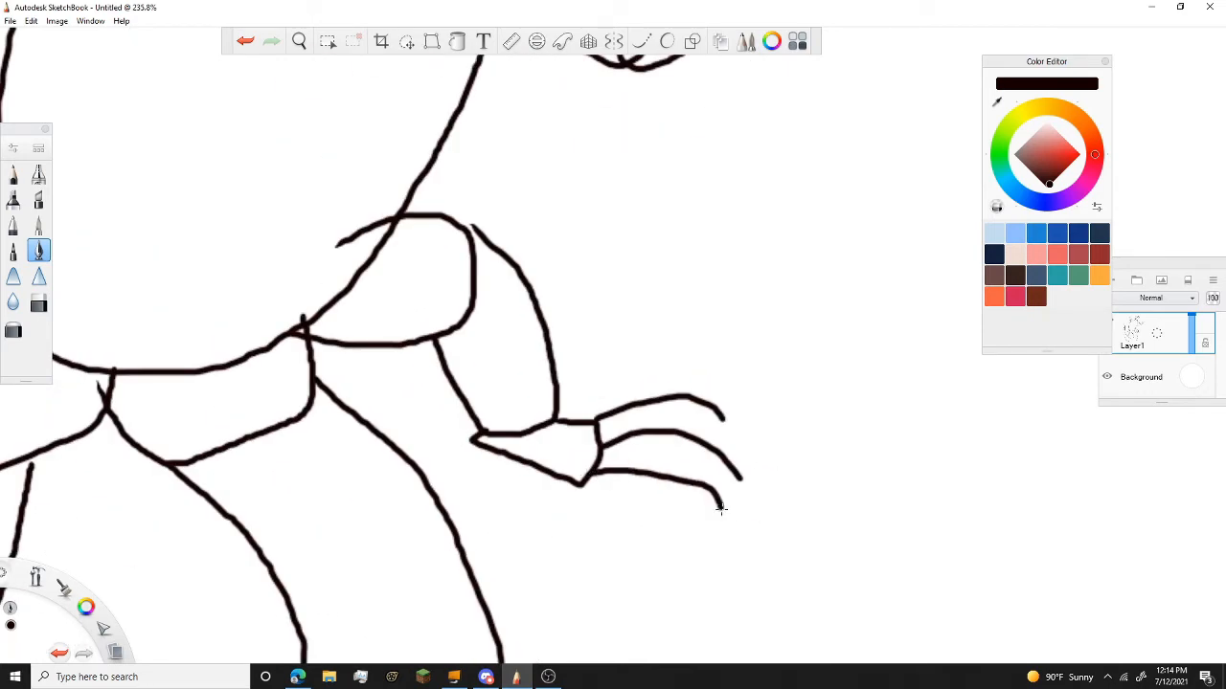
left_click_drag(575, 475, 620, 527)
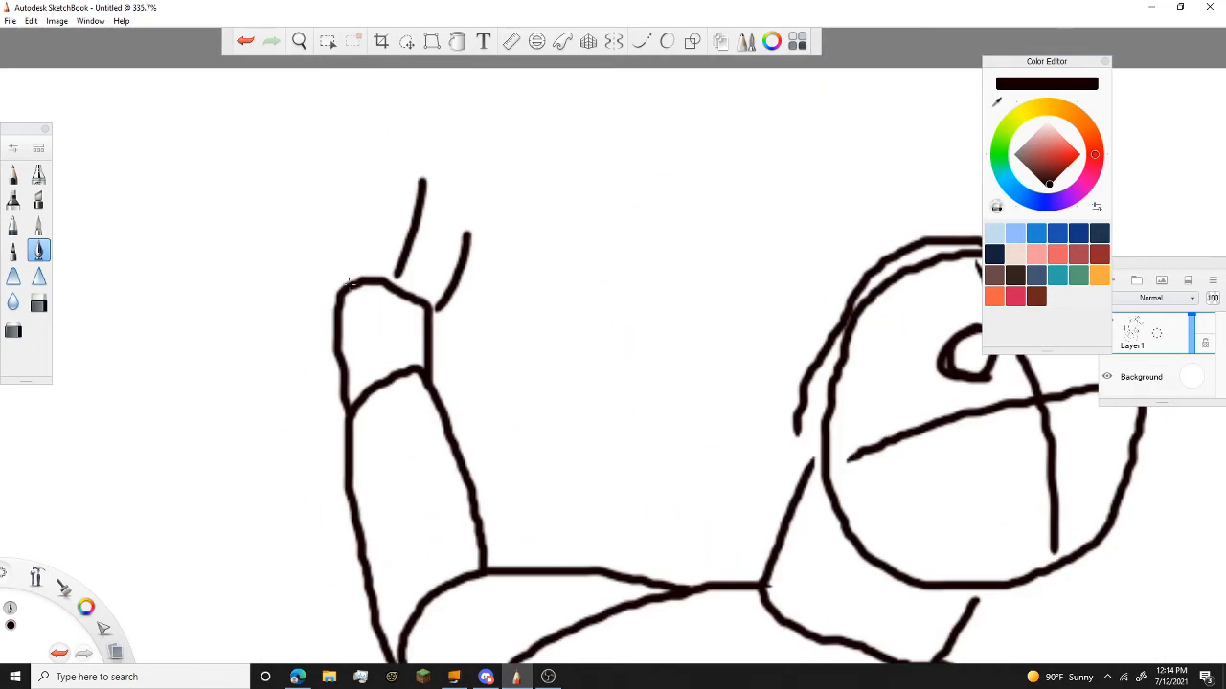
left_click_drag(360, 137, 360, 268)
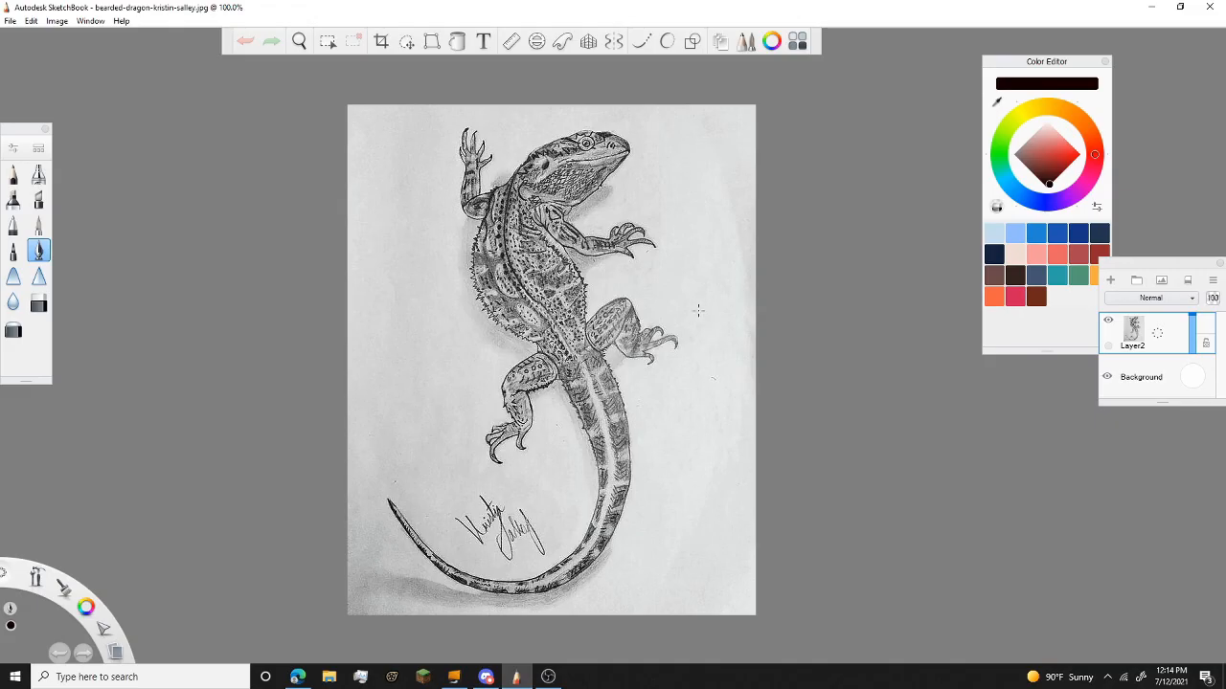
mouse_move(720, 364)
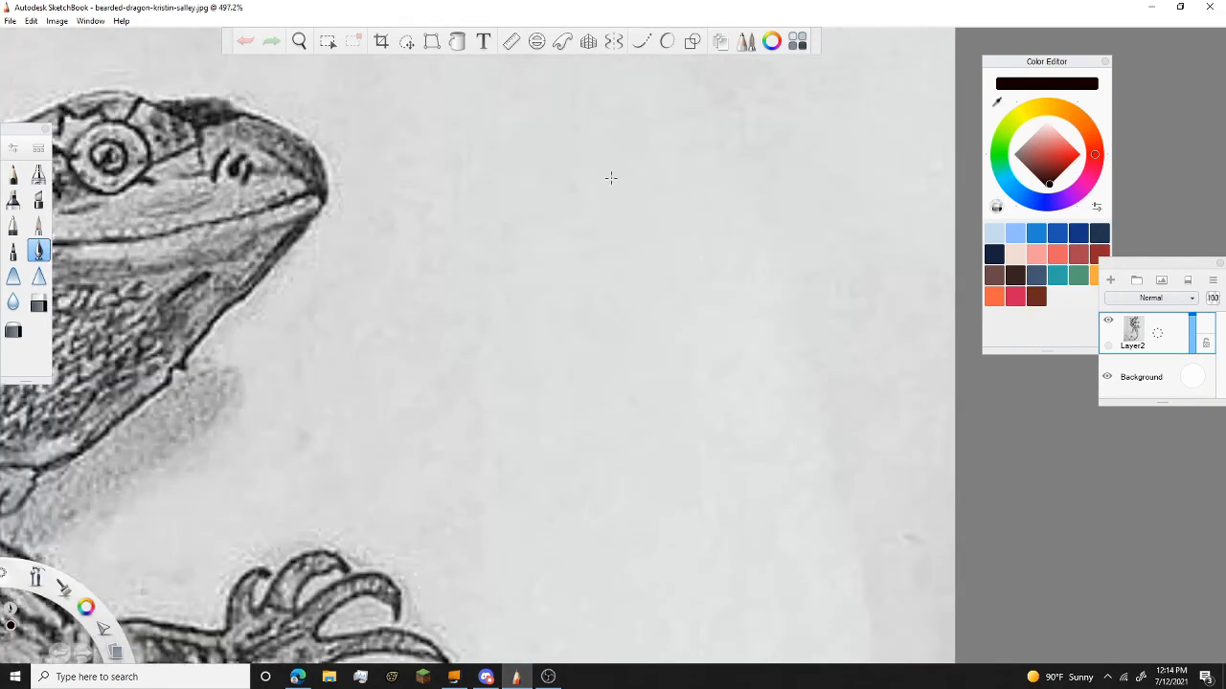
Step: Place two small black dots beside the dragon's head
left_click(613, 176)
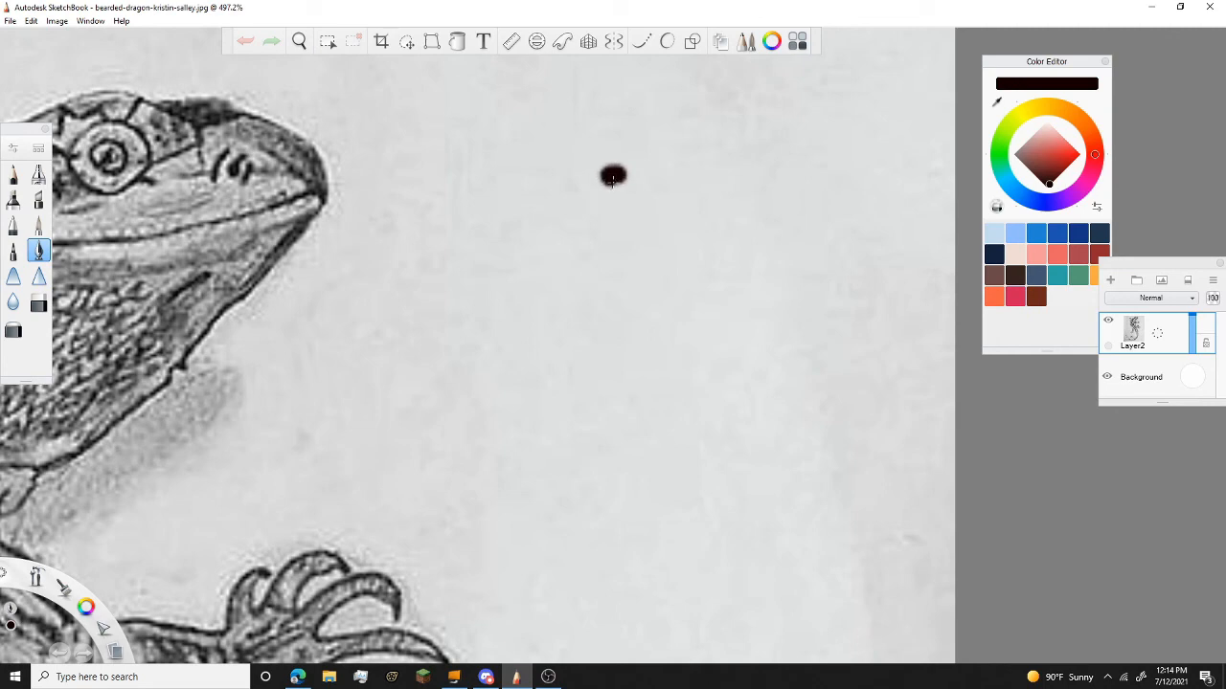
left_click(678, 169)
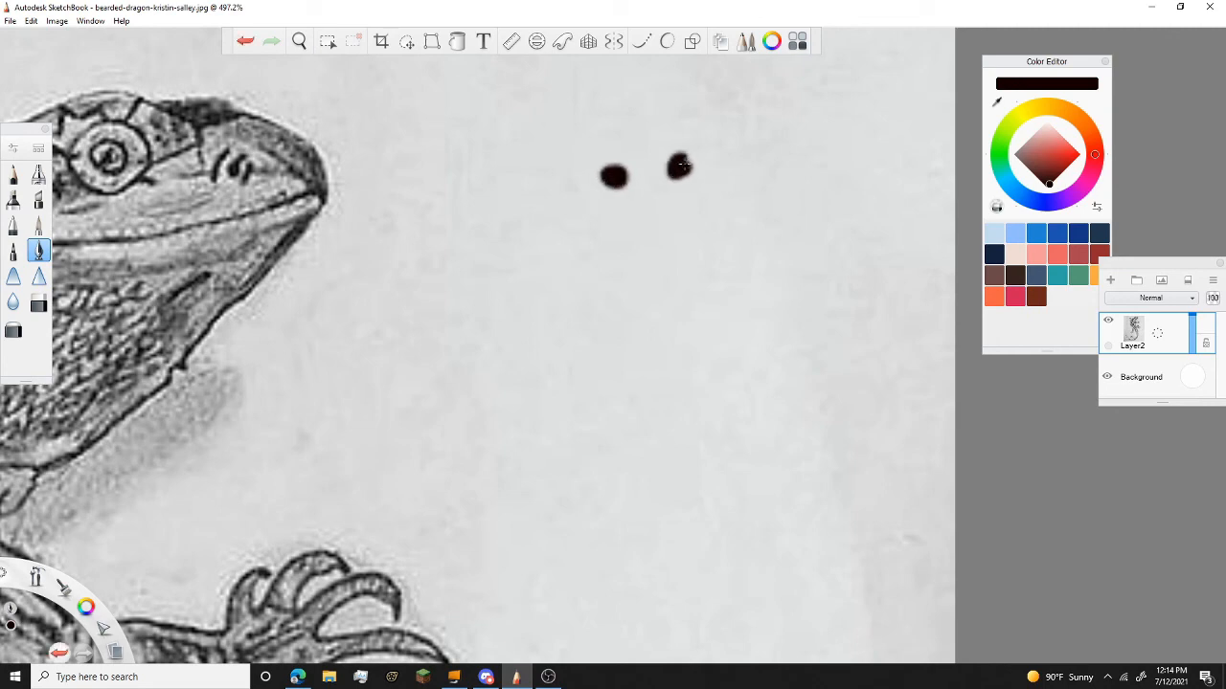